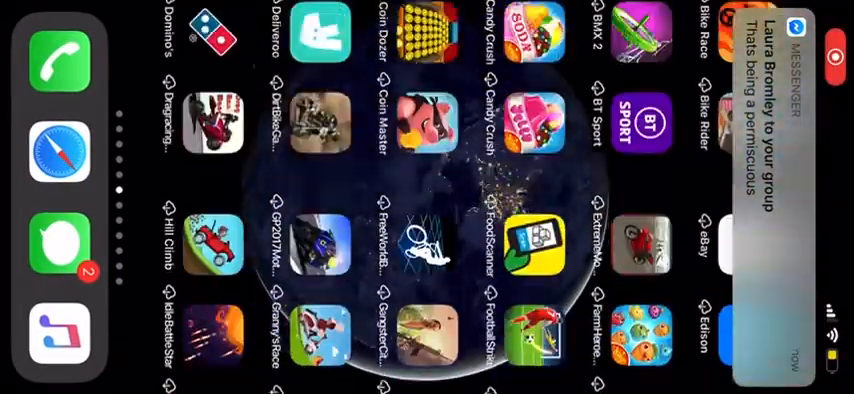
{"action": "scroll", "scroll_direction": "left", "scroll_amount": 3}
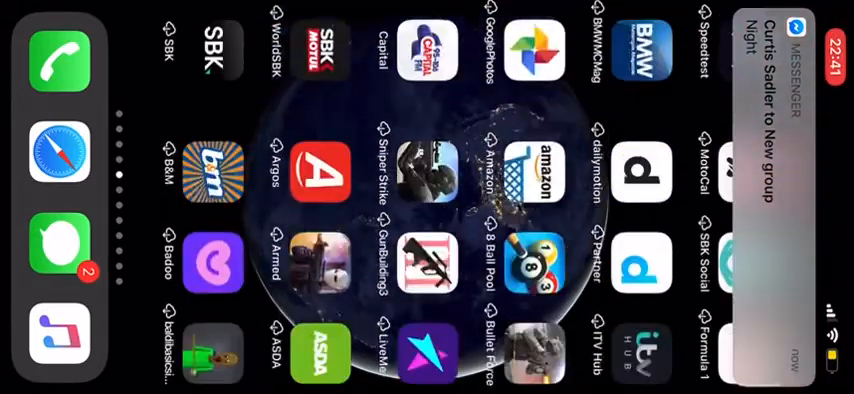